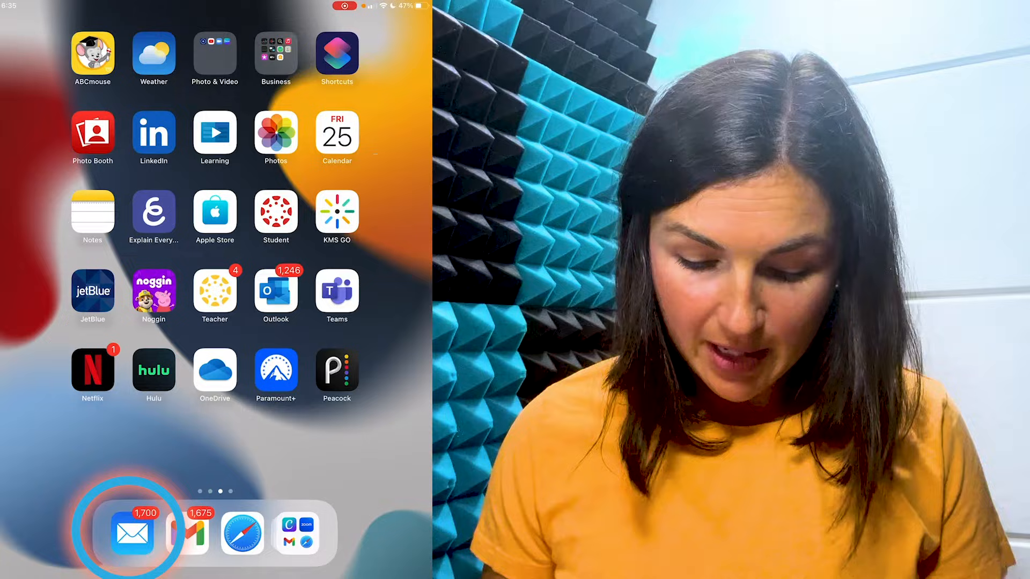
- Check the current mailboxes list in the Mail app before adding an account
{"action": "left_click", "coordinate": [133, 532]}
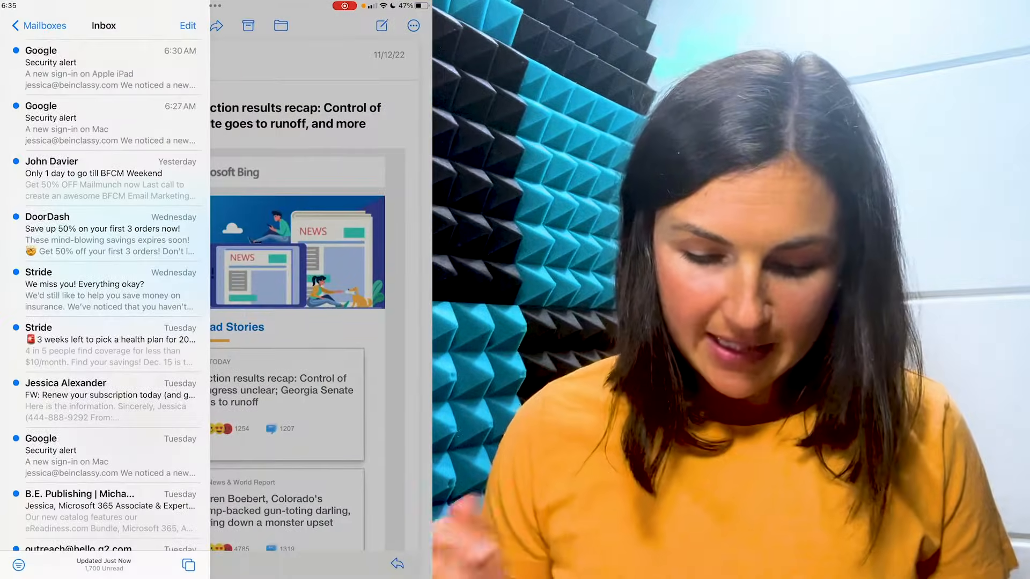
{"action": "left_click", "coordinate": [39, 24]}
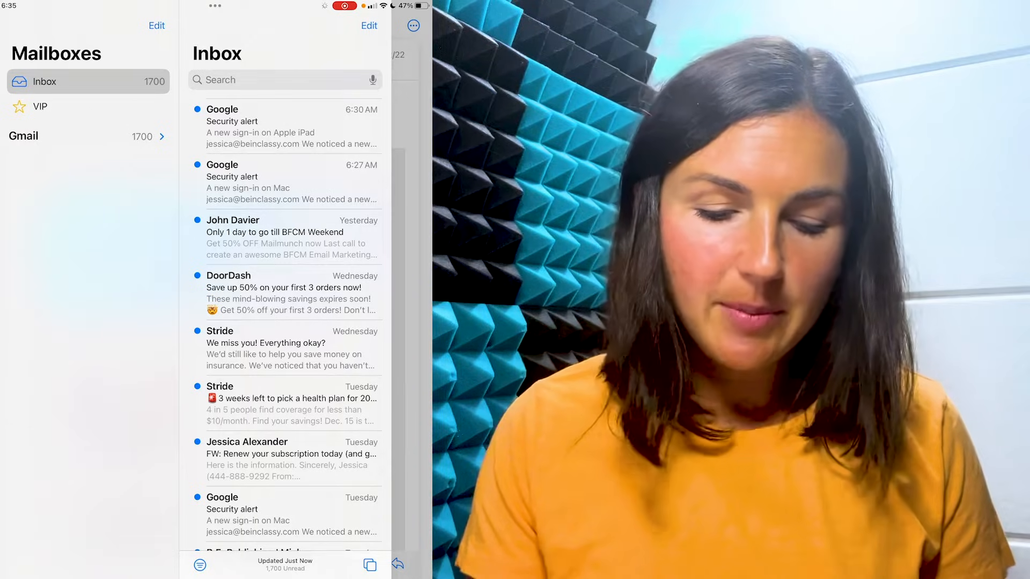
{"action": "left_click", "coordinate": [157, 26]}
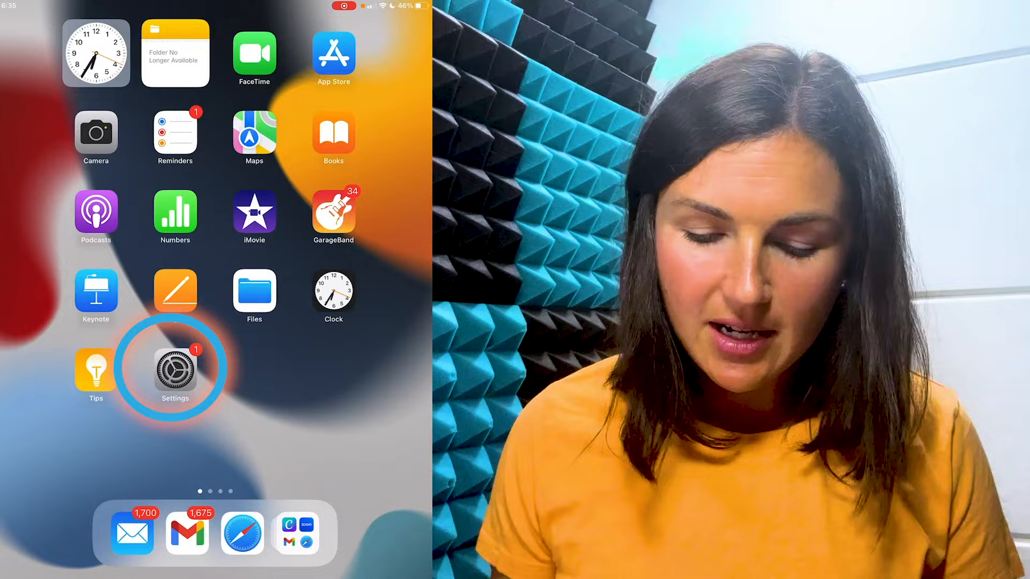
- Go to Settings > Mail > Accounts and reach the Add Account provider list
{"action": "left_click", "coordinate": [175, 367]}
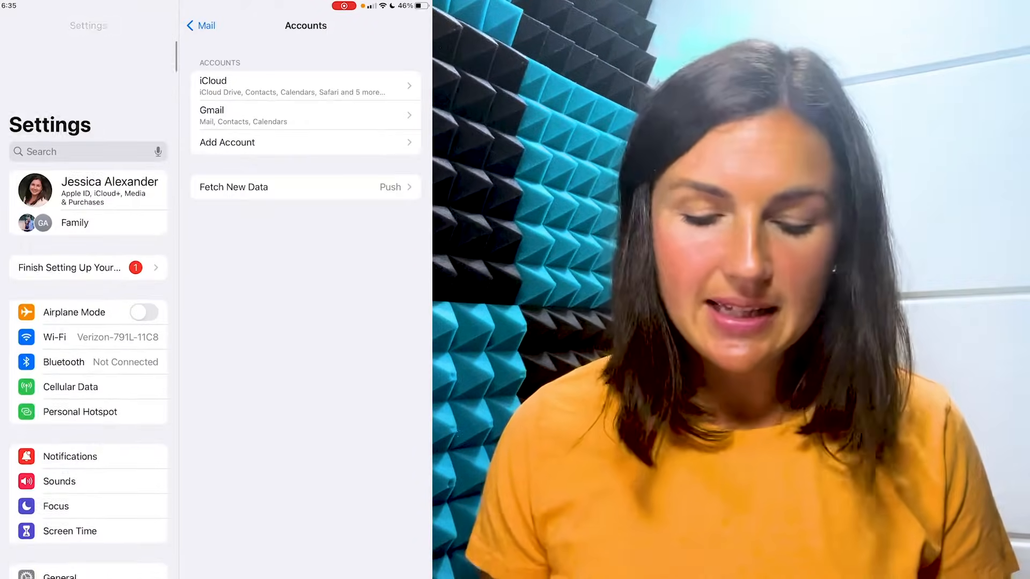
{"action": "left_click", "coordinate": [200, 24]}
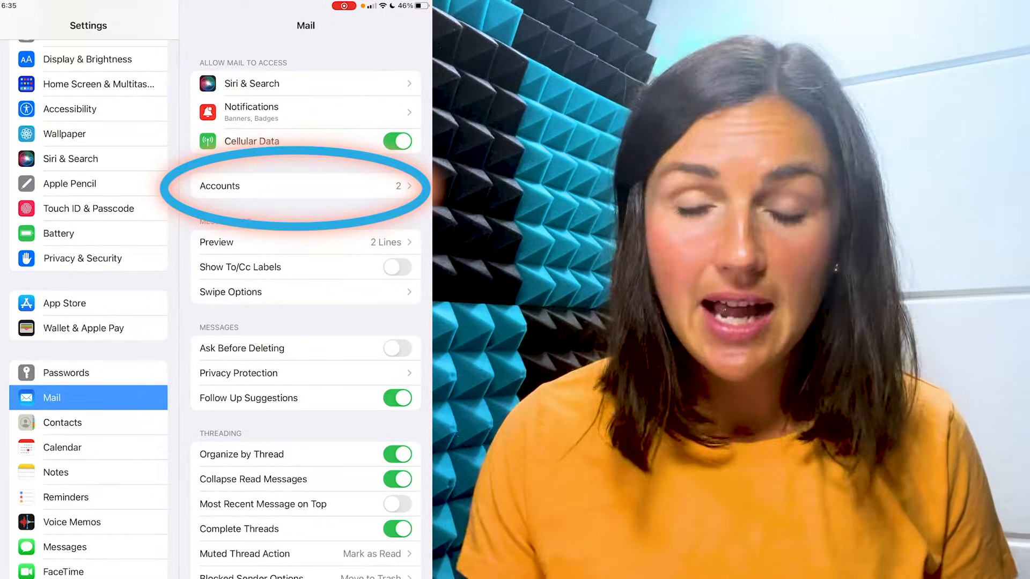
{"action": "left_click", "coordinate": [306, 185]}
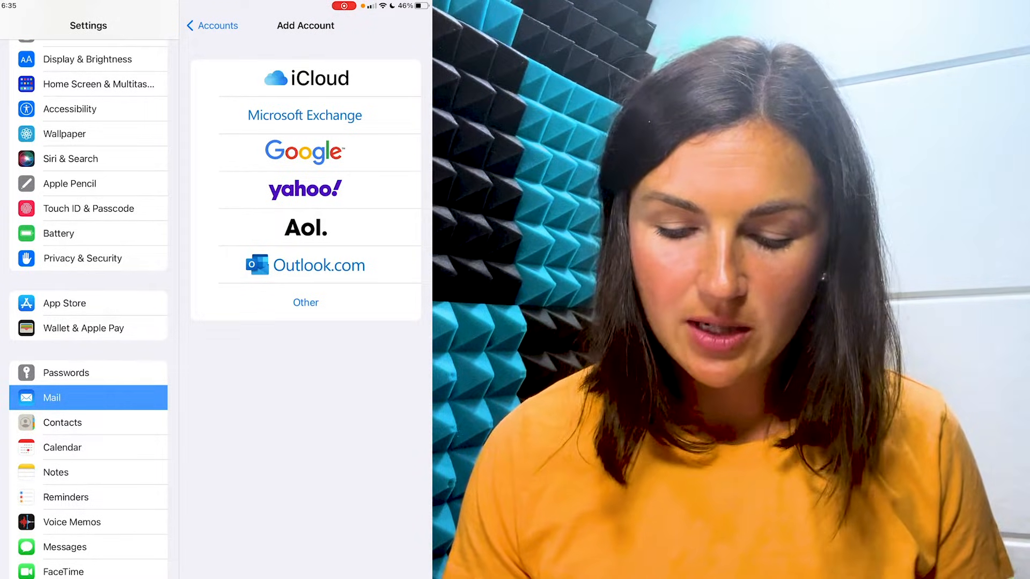
- Choose Google and sign in with the Gmail address 'jessbeinclassi.co' and its password
{"action": "left_click", "coordinate": [304, 152]}
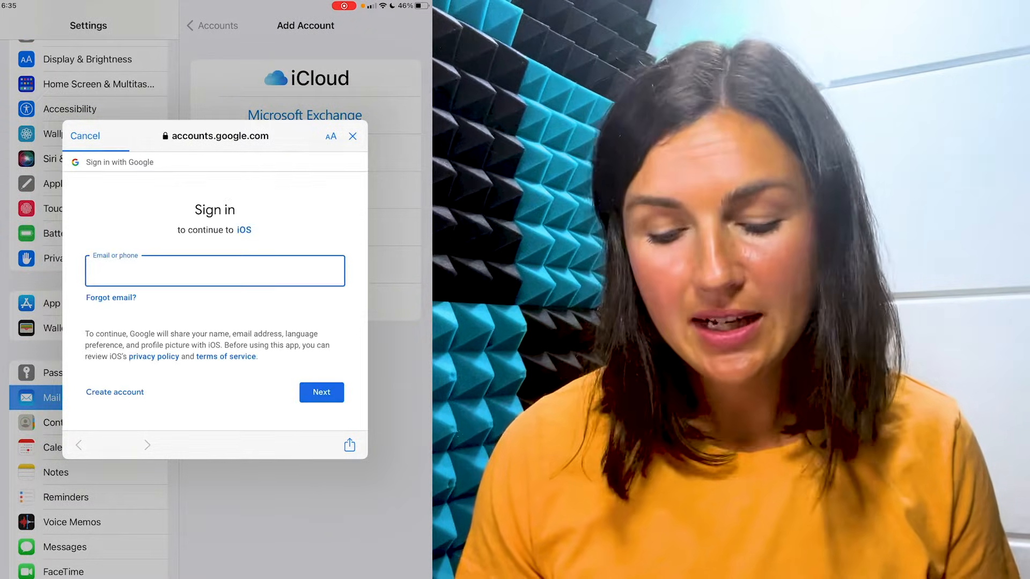
{"action": "left_click", "coordinate": [214, 270]}
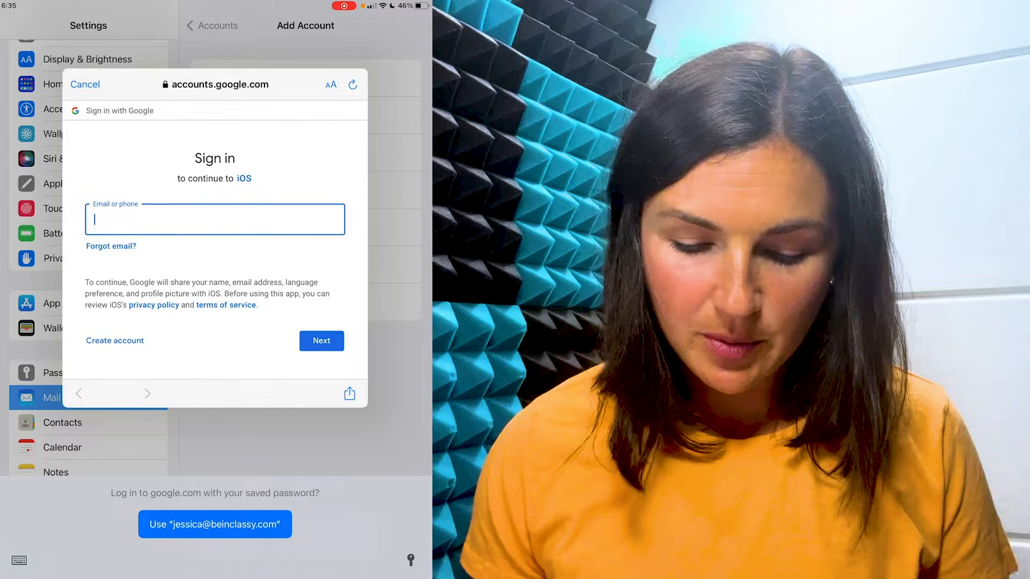
{"action": "left_click", "coordinate": [215, 219]}
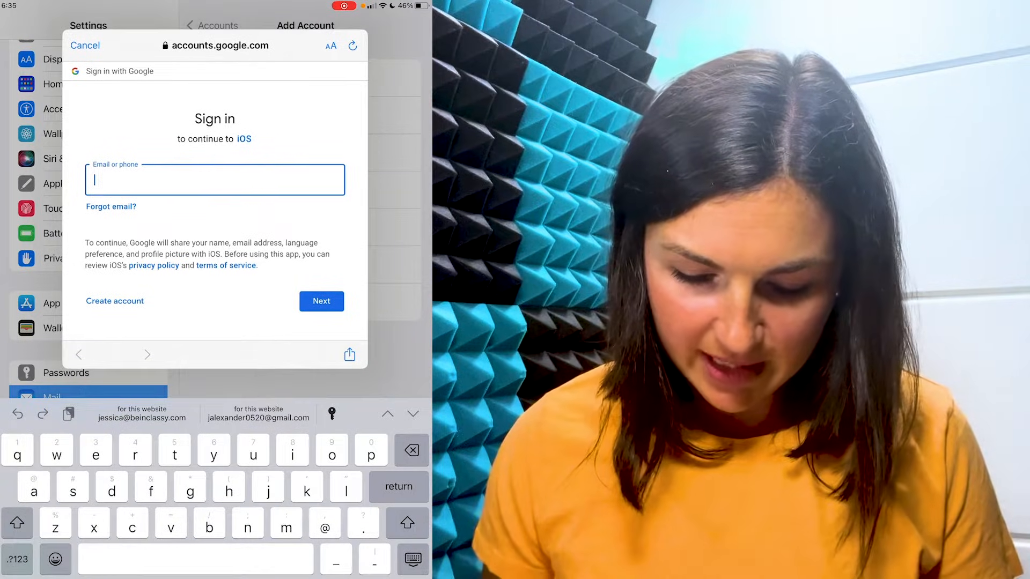
{"action": "type", "text": "jessbeinclassi.co"}
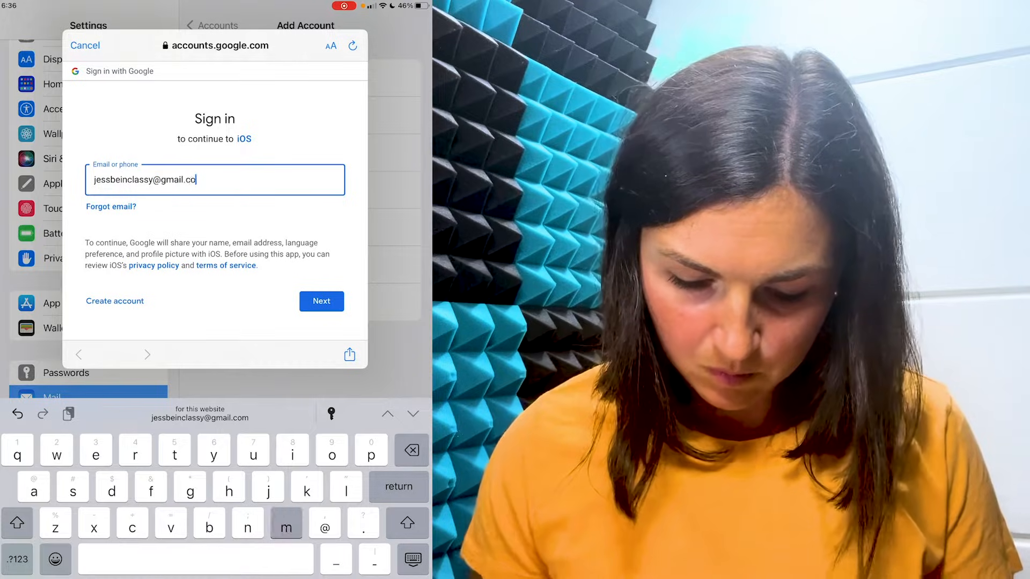
{"action": "left_click", "coordinate": [321, 300]}
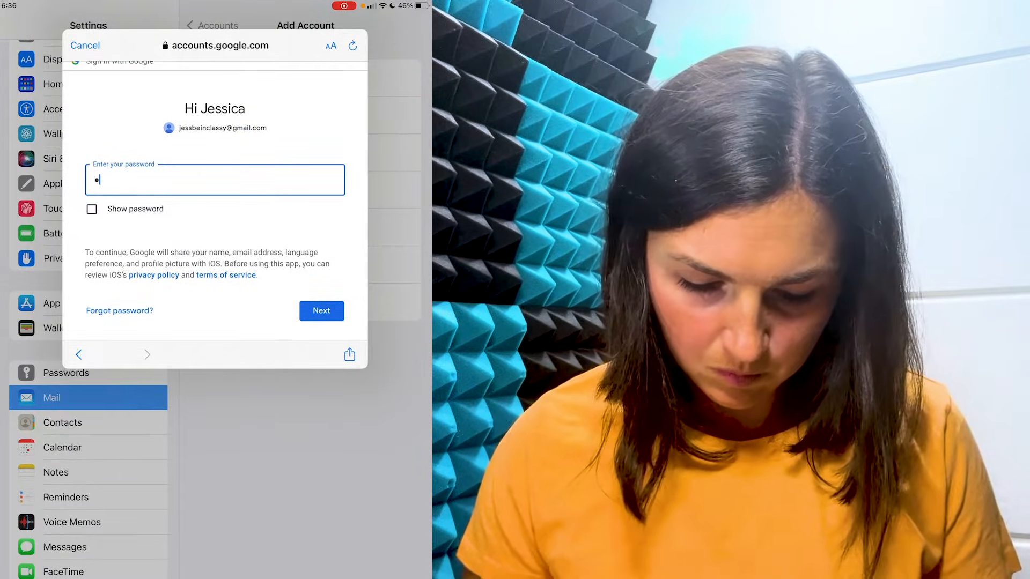
{"action": "left_click", "coordinate": [321, 311]}
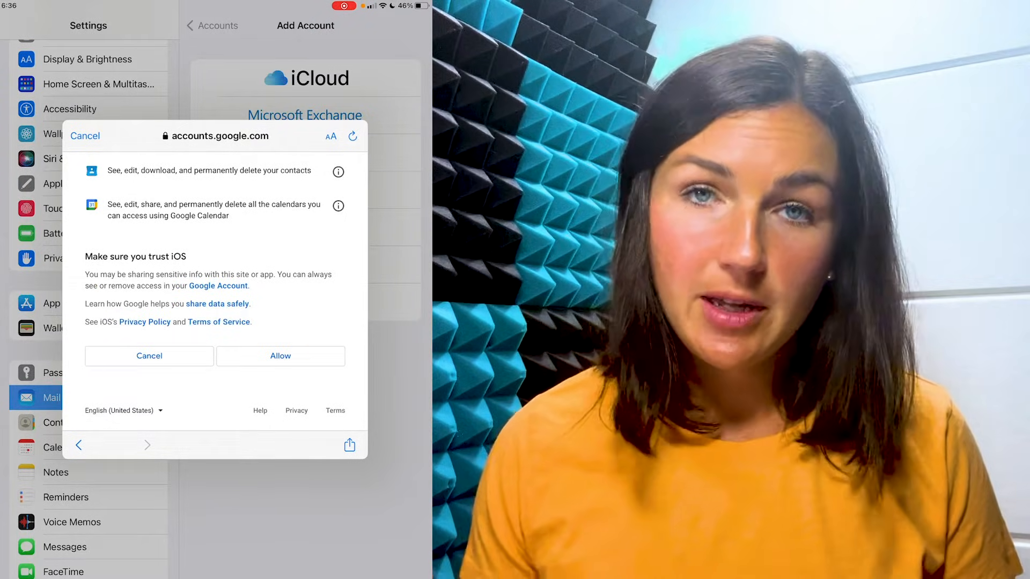
- Allow iOS access and save the account with Mail, Contacts and Calendars enabled
{"action": "scroll", "scroll_direction": "up", "scroll_amount": 3}
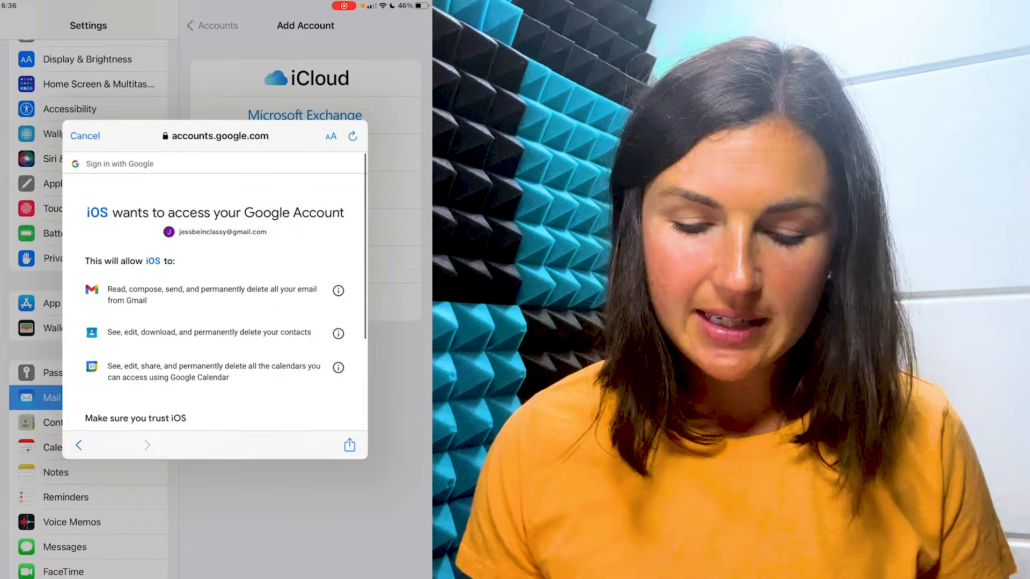
{"action": "scroll", "scroll_direction": "down", "scroll_amount": 3}
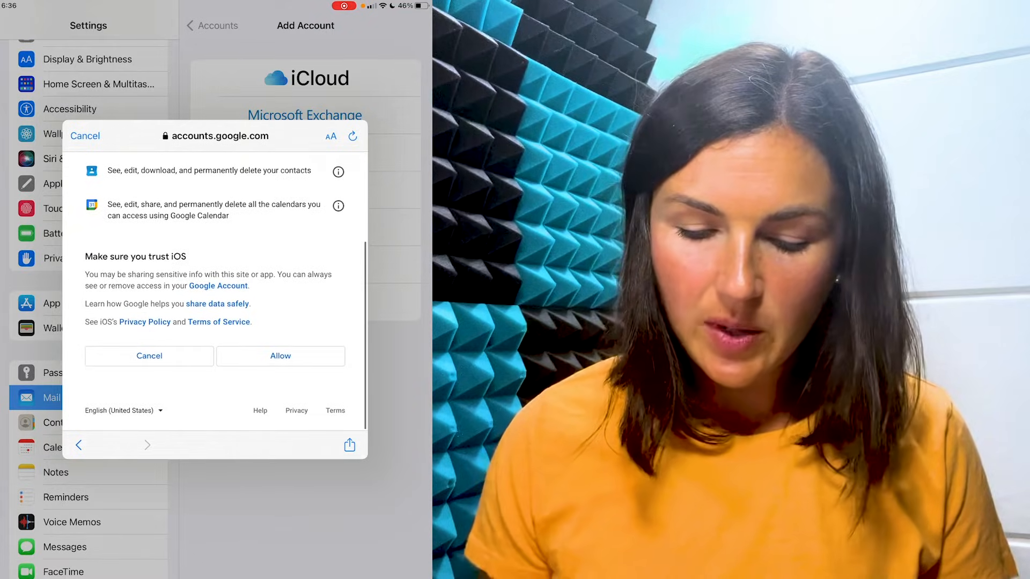
{"action": "left_click", "coordinate": [148, 357]}
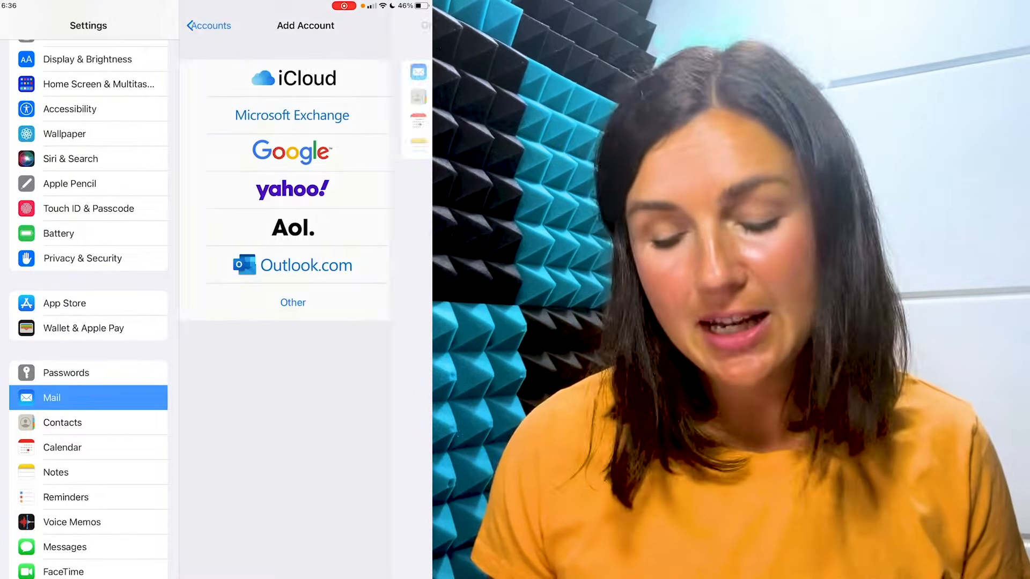
{"action": "left_click", "coordinate": [292, 151]}
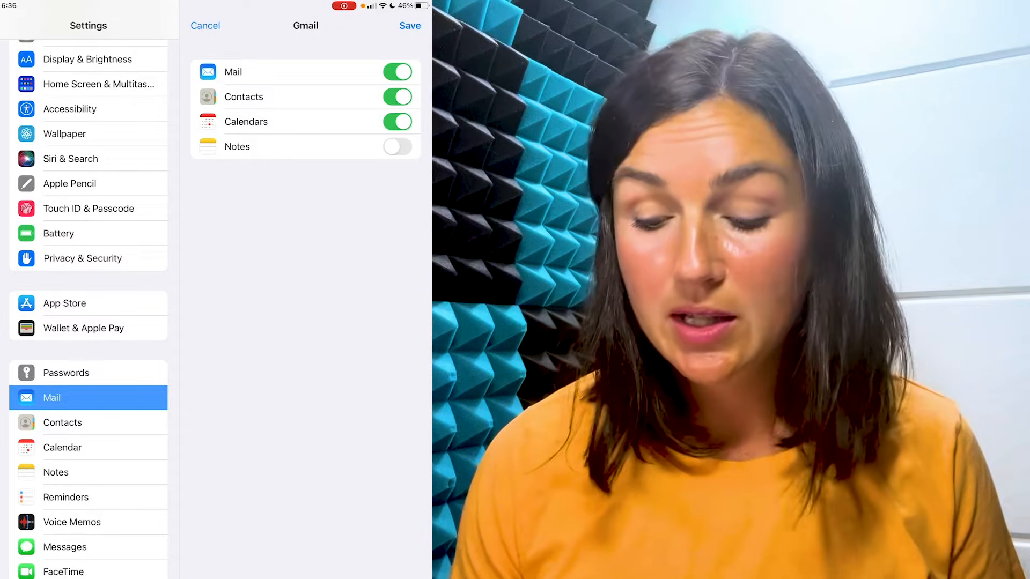
{"action": "left_click", "coordinate": [410, 24]}
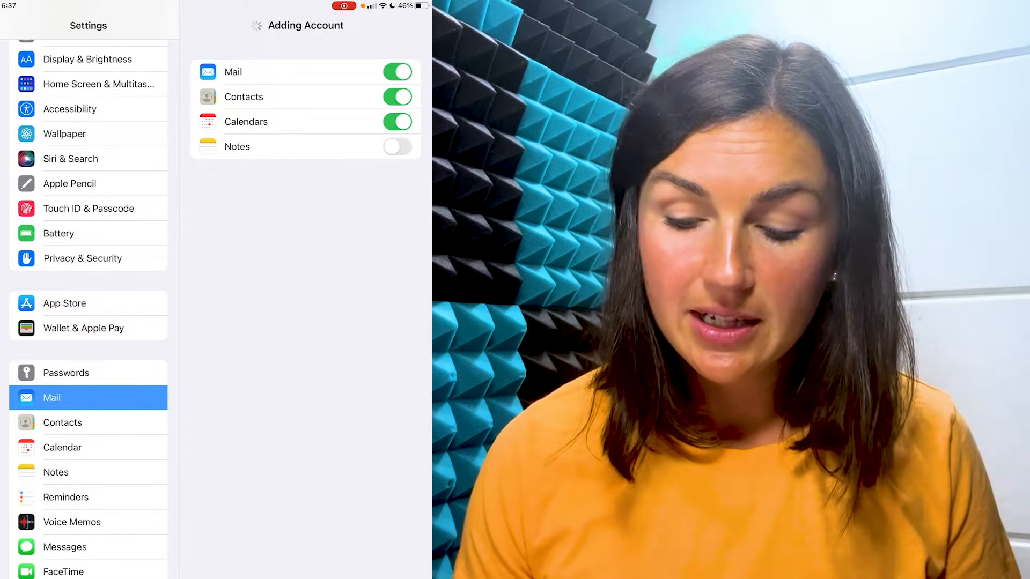
- Return to Mail and confirm the new Gmail account appears in Mailboxes
{"action": "left_click", "coordinate": [201, 25]}
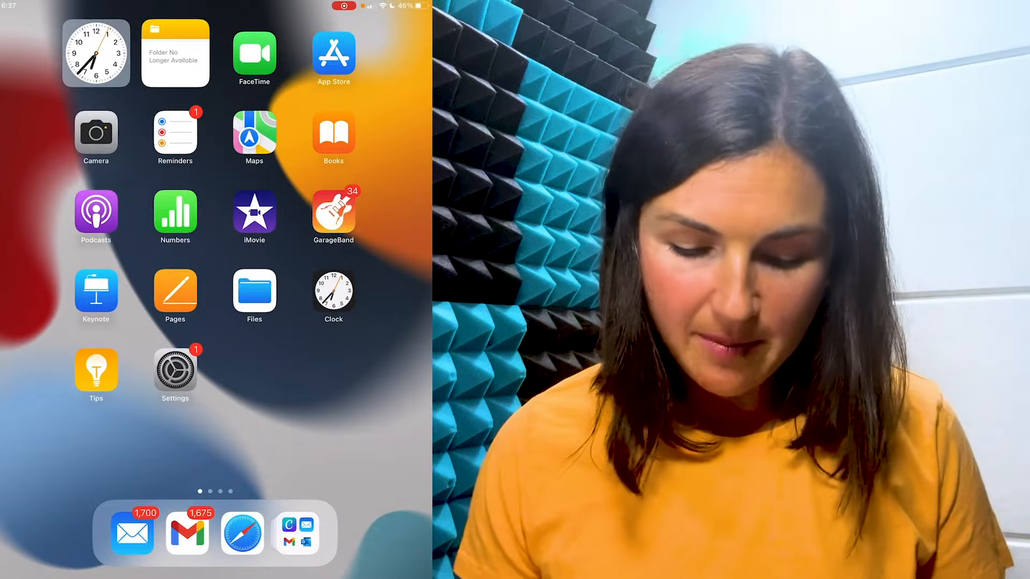
{"action": "left_click", "coordinate": [131, 532]}
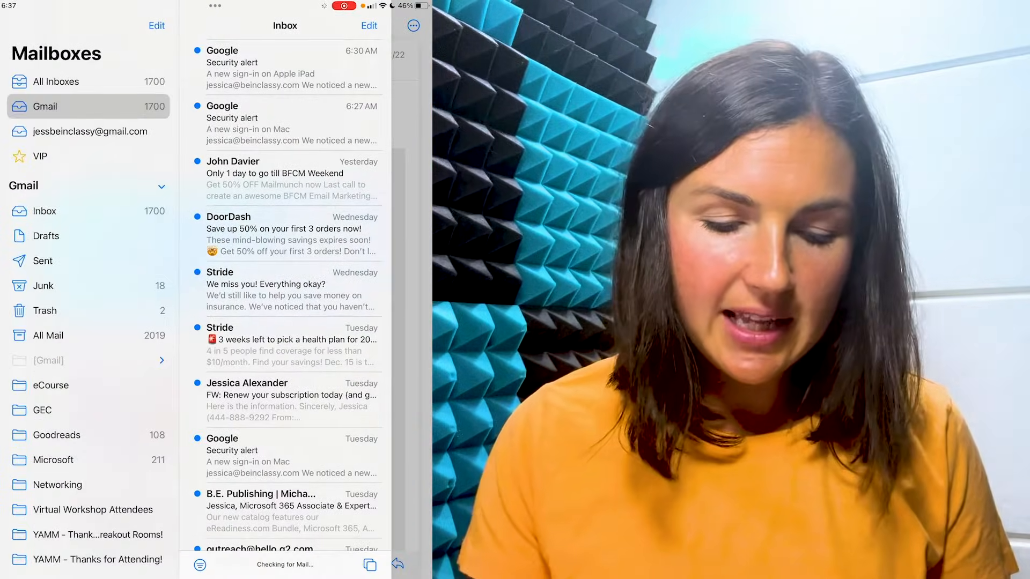